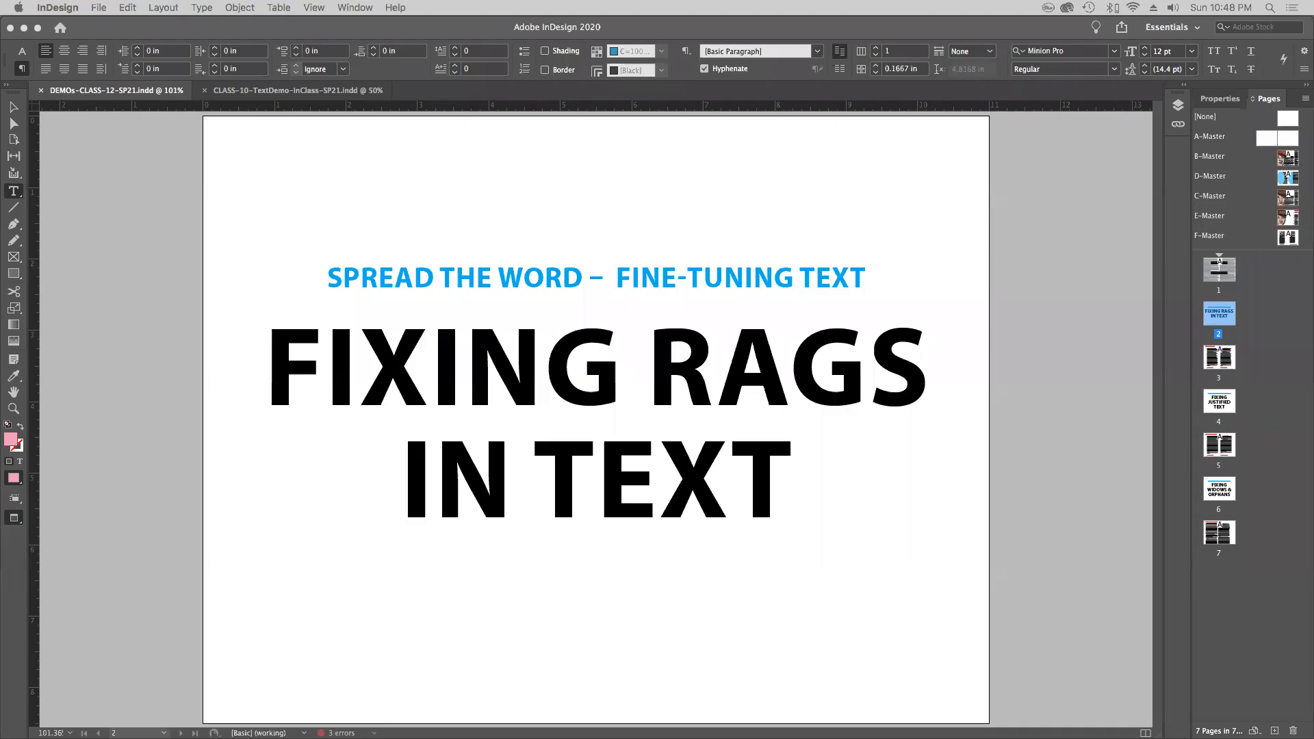
{"action": "mouse_move", "coordinate": [1008, 149]}
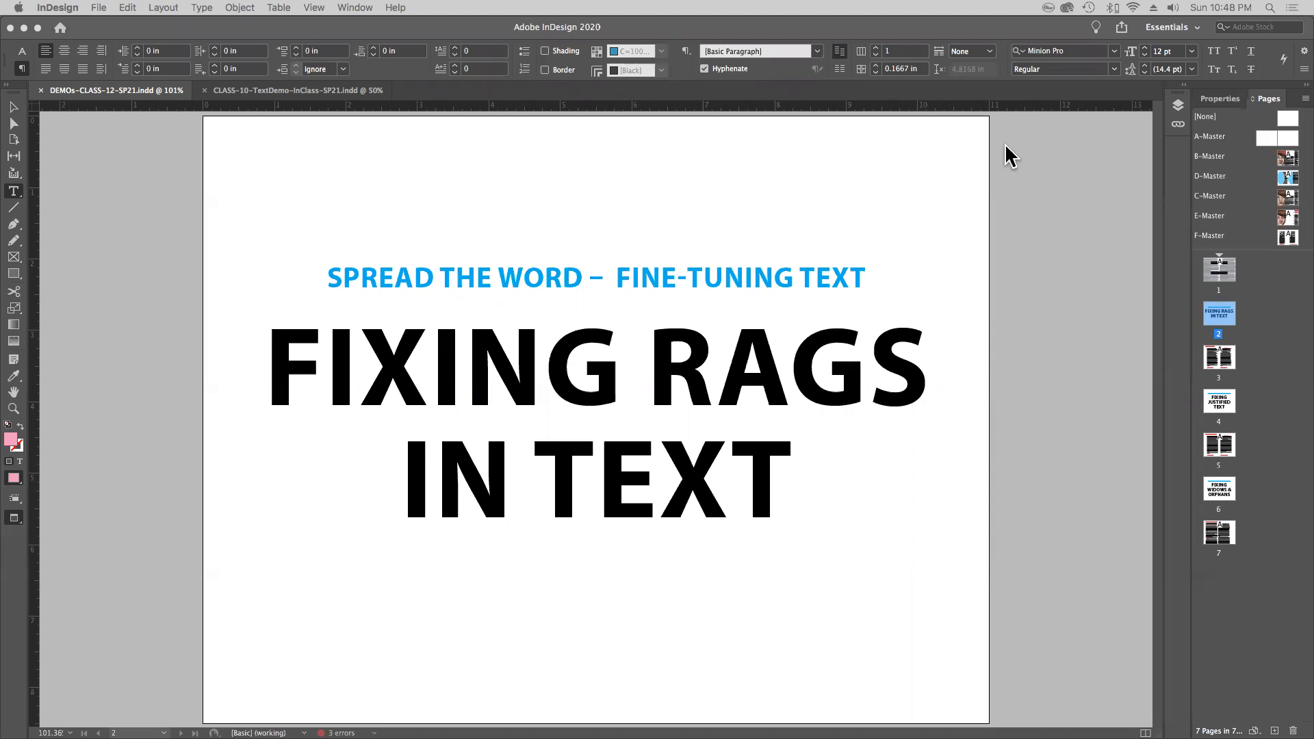
{"action": "mouse_move", "coordinate": [564, 319]}
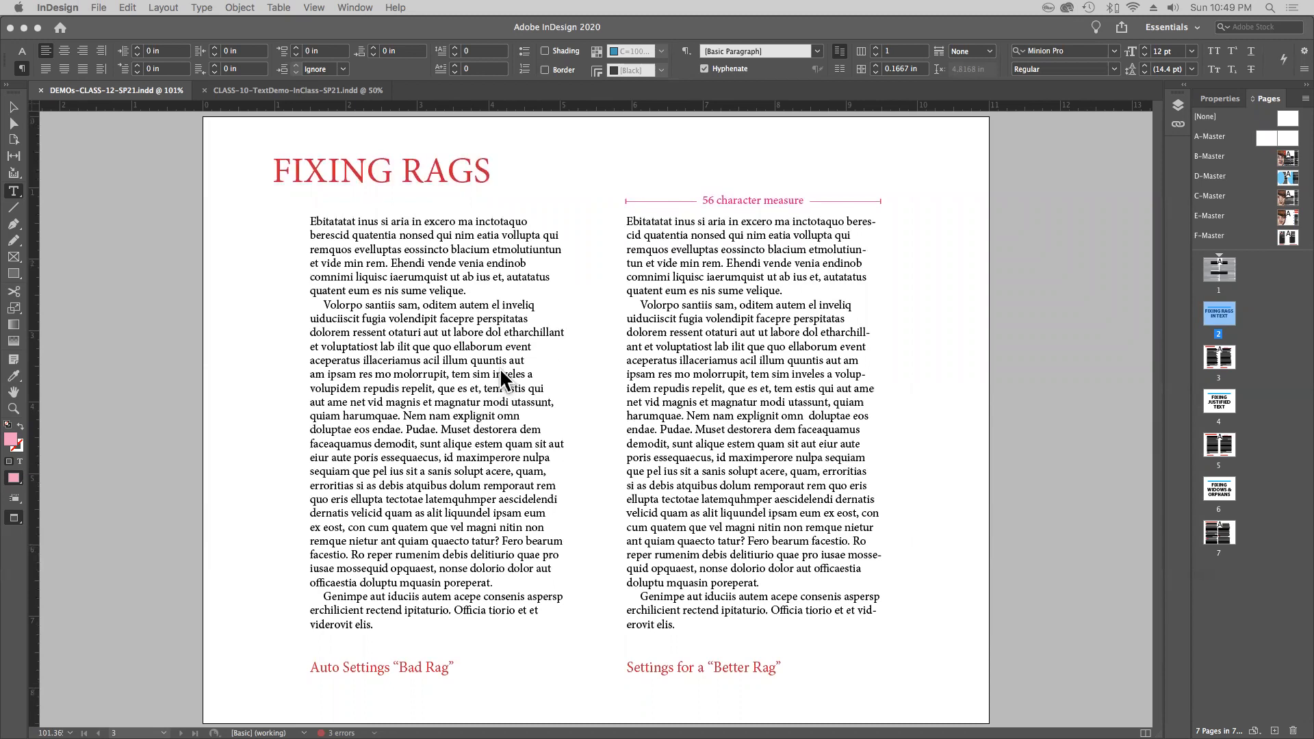
{"action": "mouse_move", "coordinate": [538, 239]}
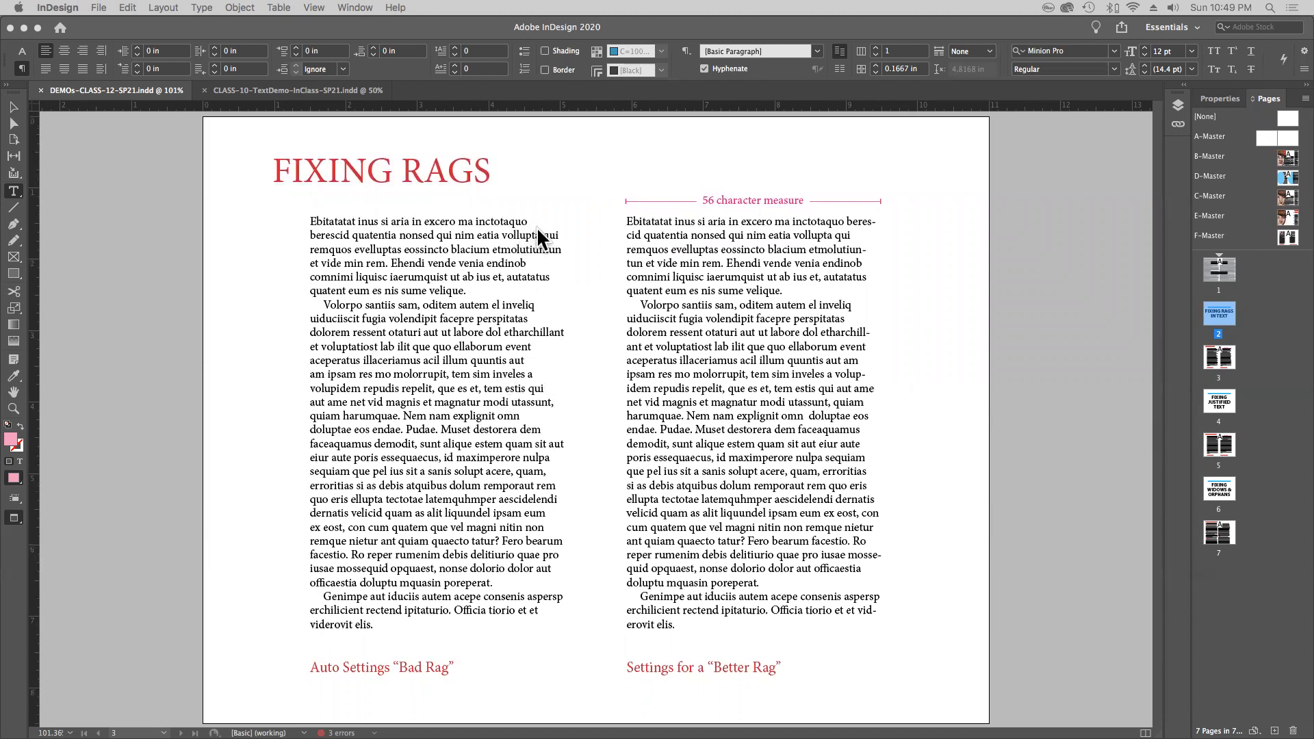
{"action": "mouse_move", "coordinate": [503, 496]}
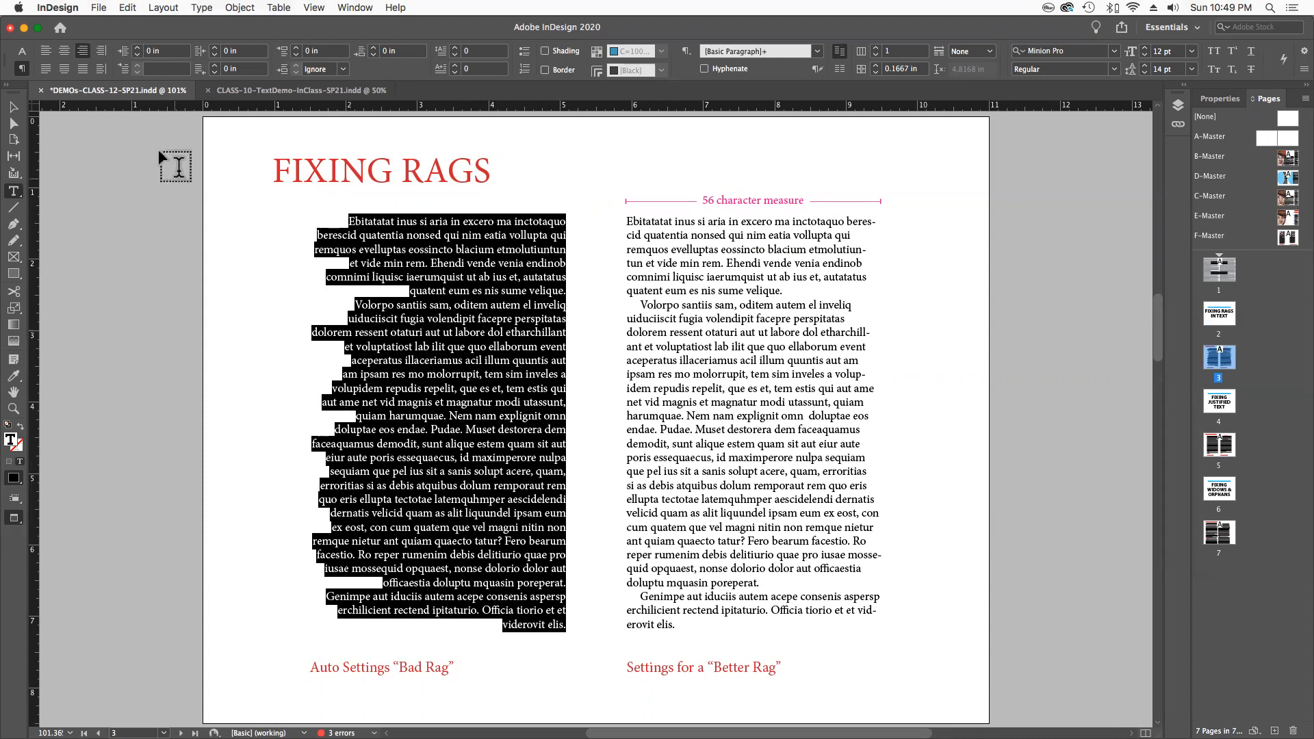
Step: Return the left Bad Rag column to left alignment and deselect its text
{"action": "left_click", "coordinate": [46, 51]}
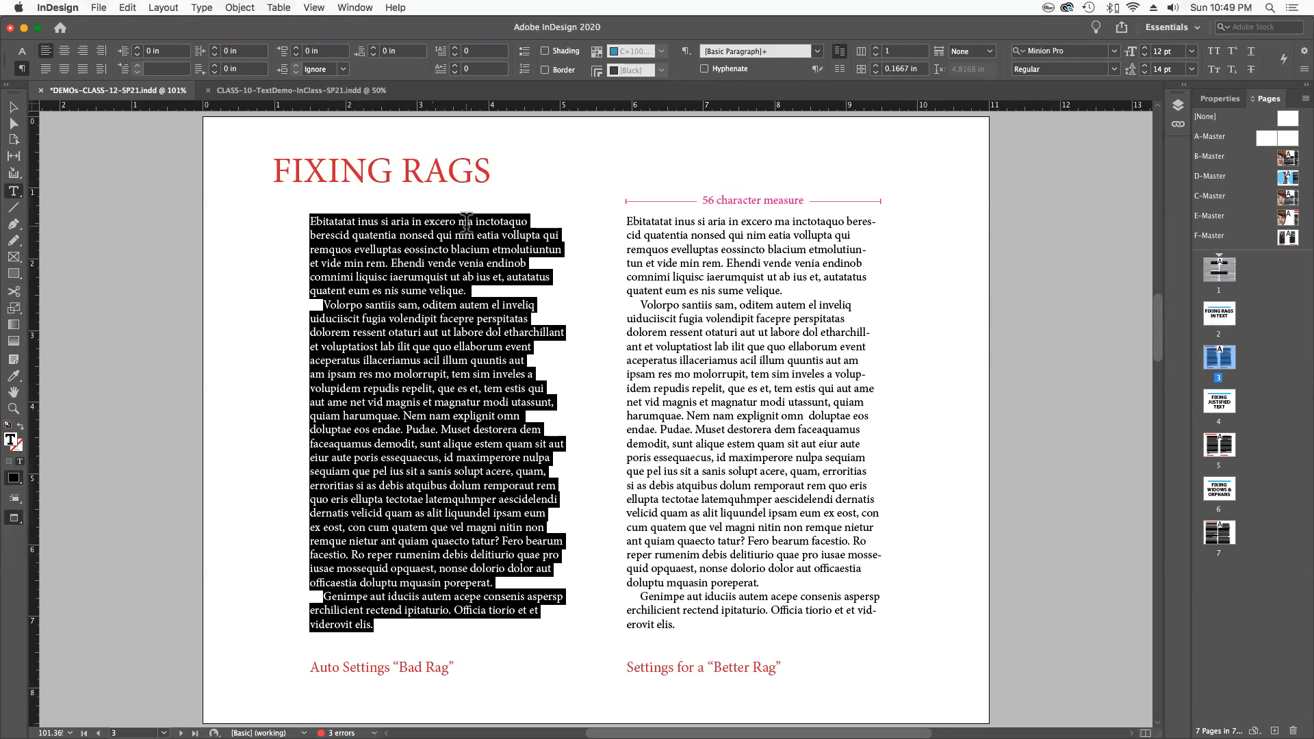
{"action": "left_click", "coordinate": [949, 511]}
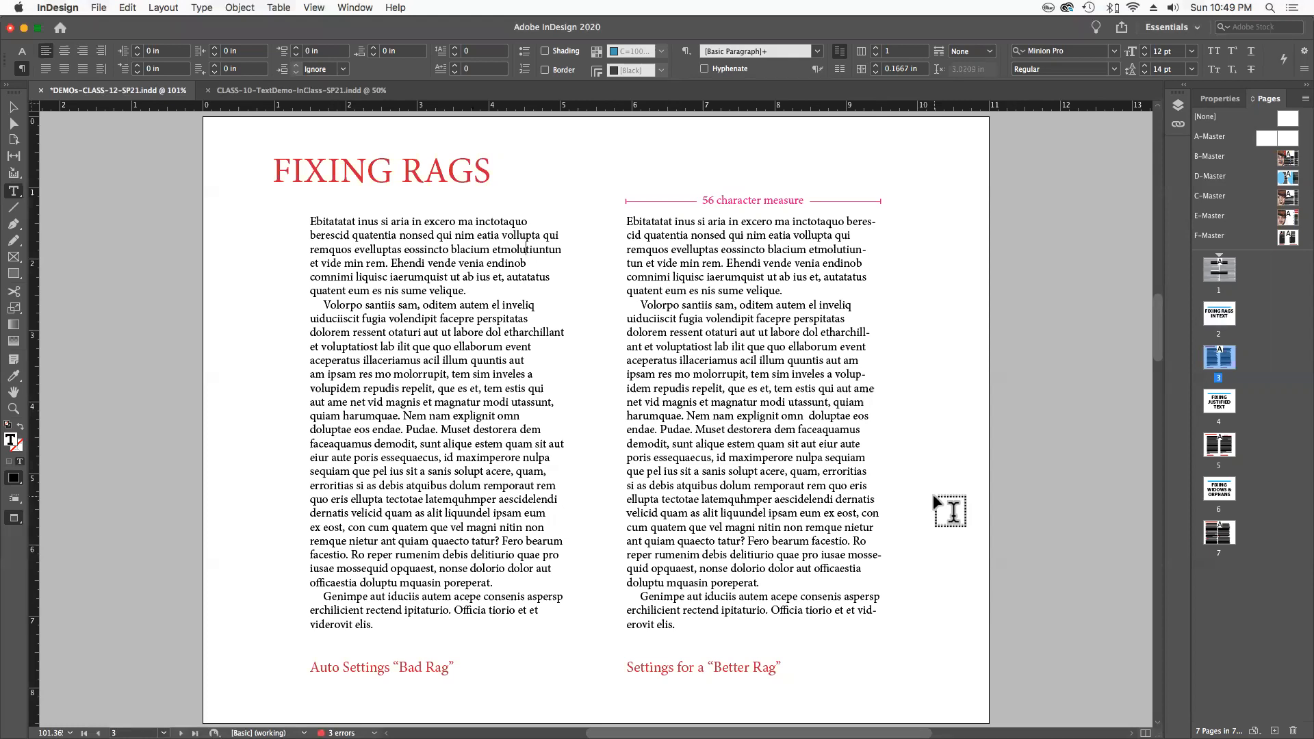
{"action": "mouse_move", "coordinate": [900, 281]}
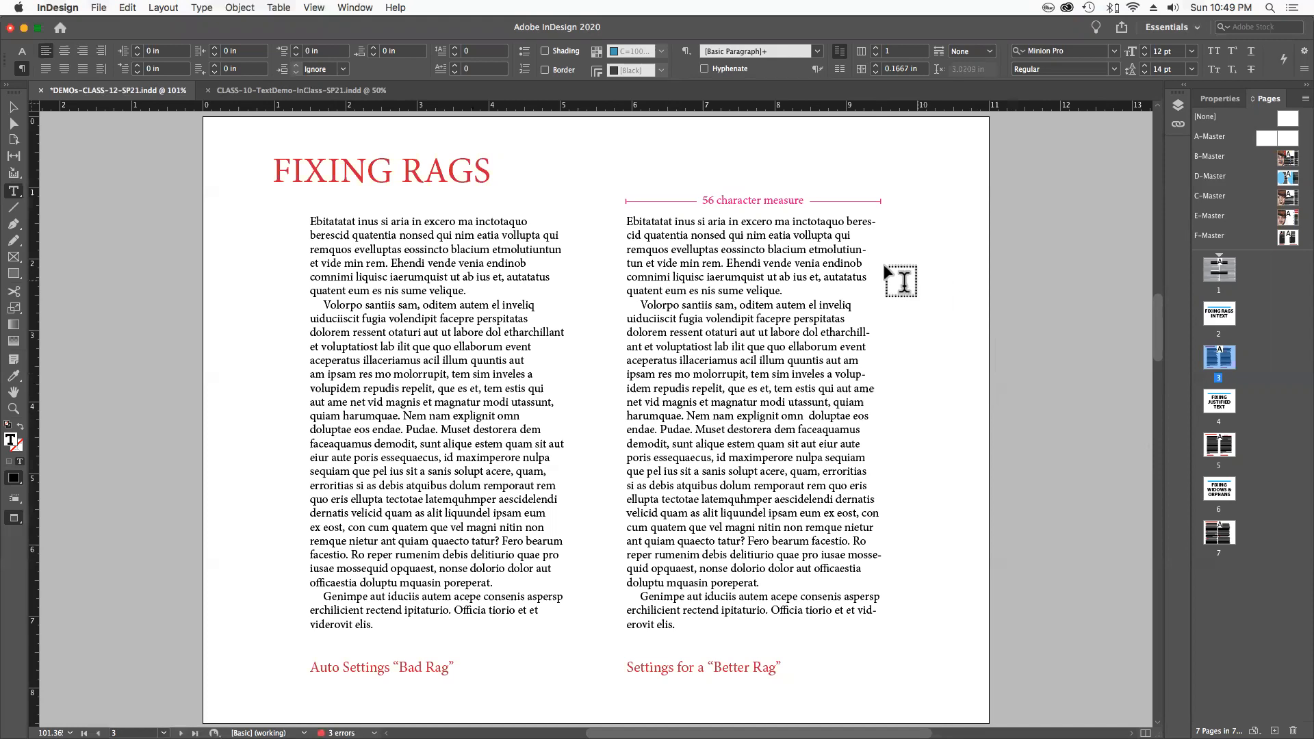
{"action": "mouse_move", "coordinate": [867, 243]}
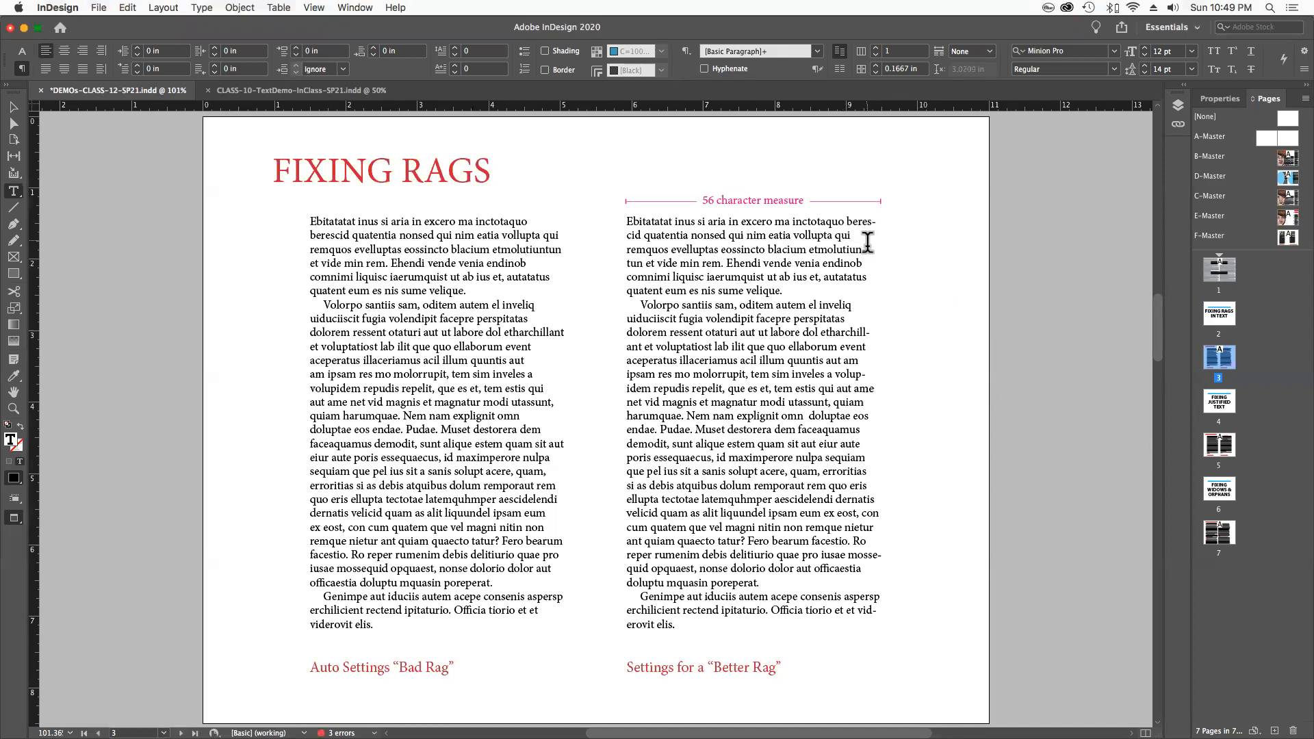
{"action": "mouse_move", "coordinate": [840, 329]}
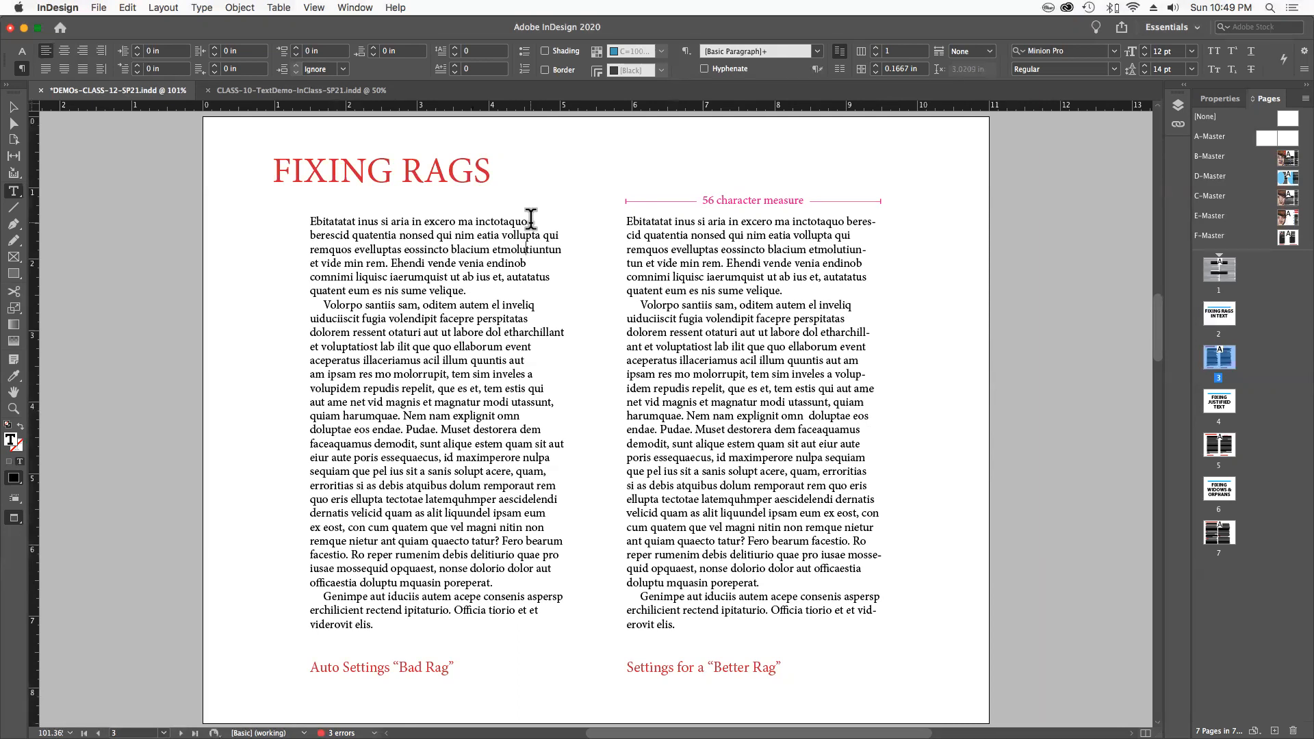
{"action": "triple_click", "coordinate": [453, 277]}
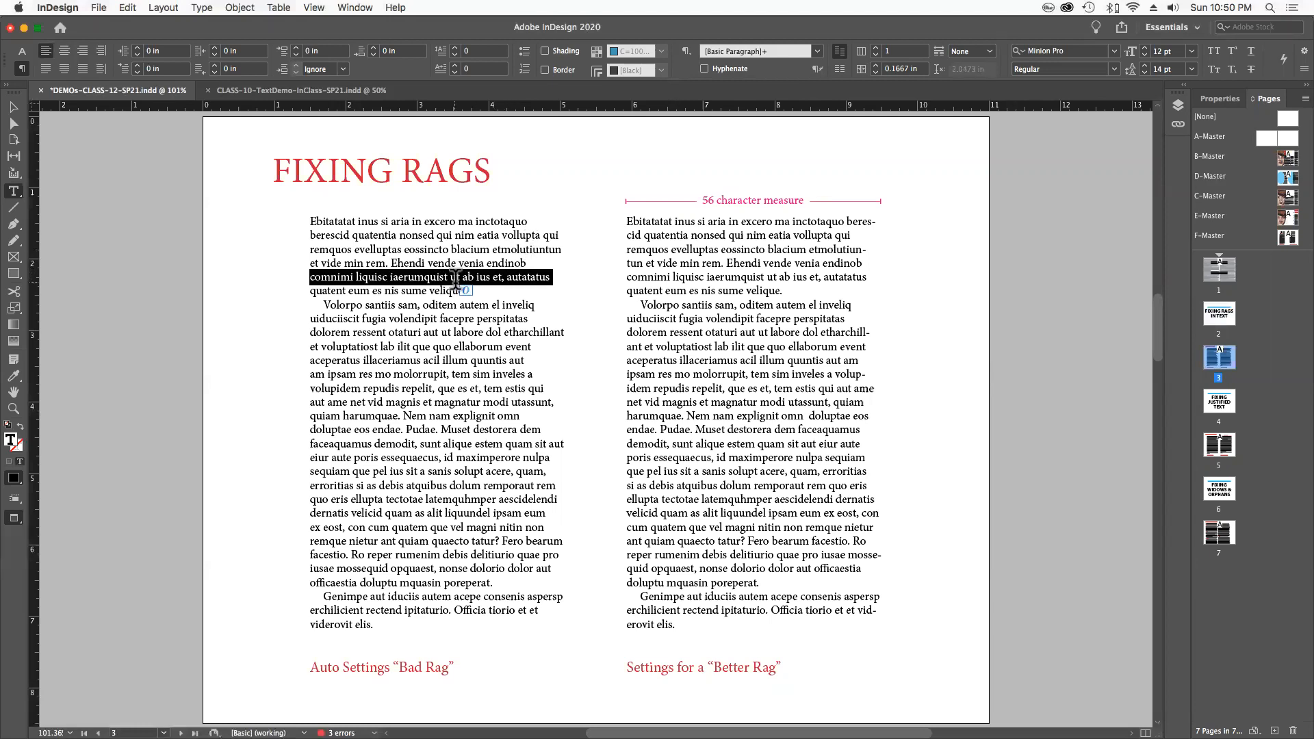
{"action": "mouse_move", "coordinate": [507, 335]}
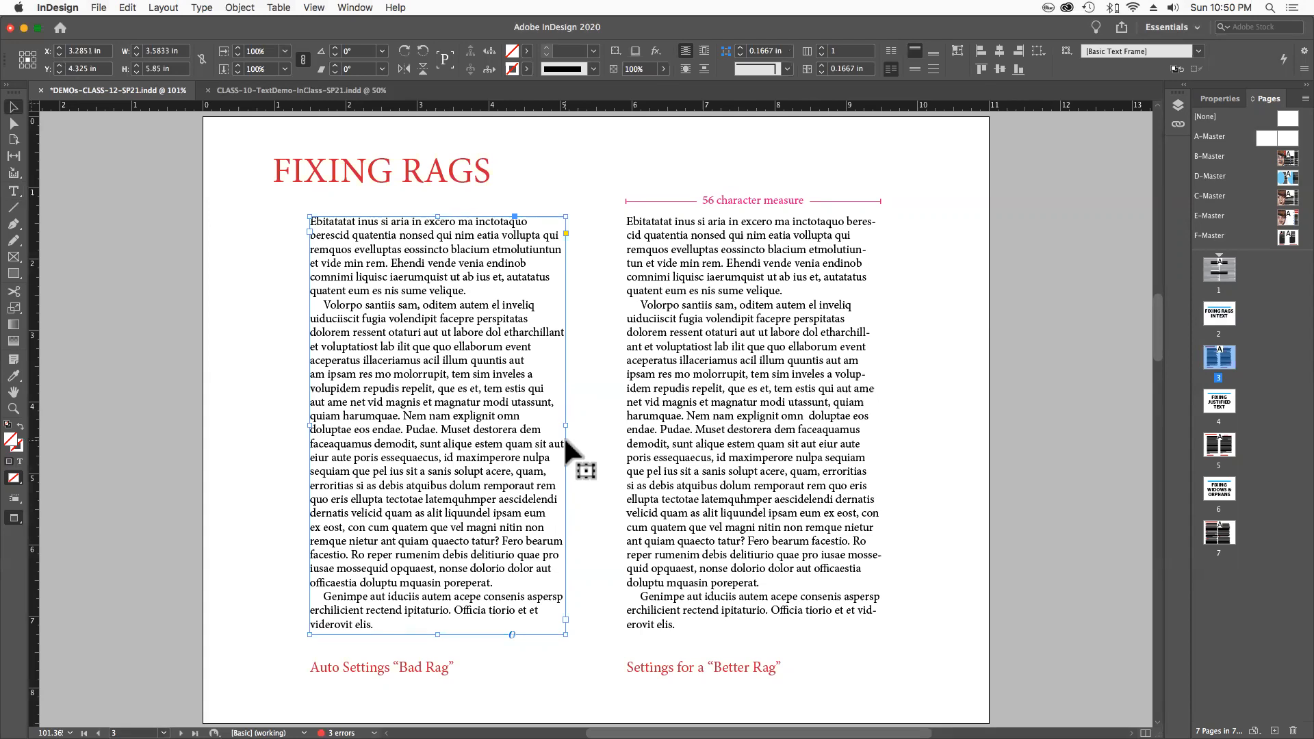
{"action": "mouse_move", "coordinate": [568, 427]}
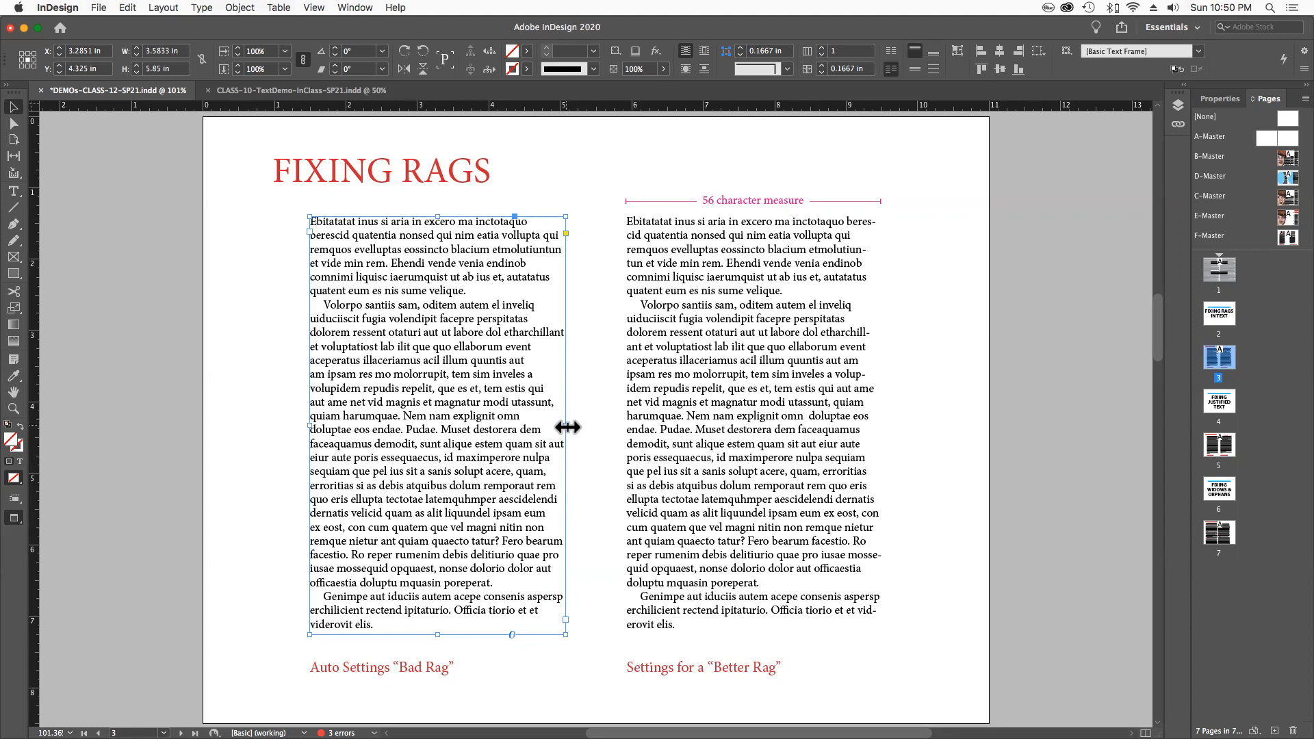
{"action": "mouse_move", "coordinate": [440, 343]}
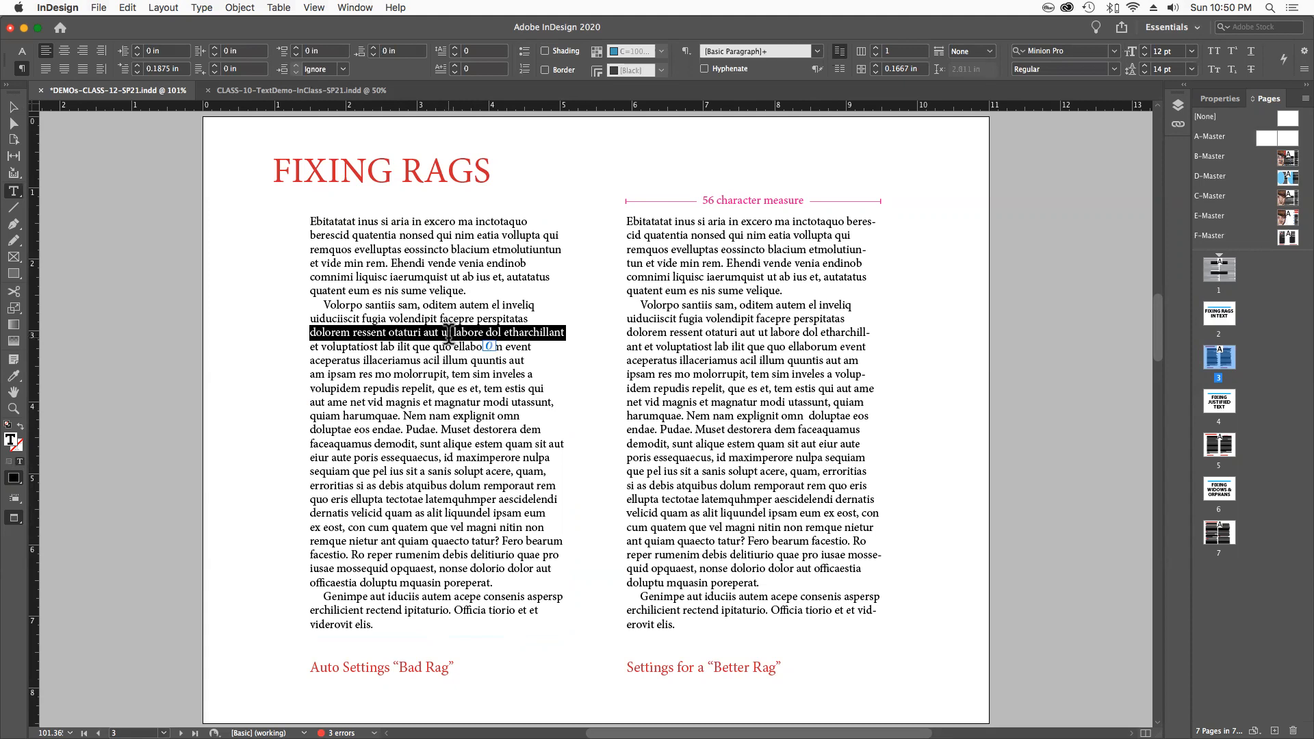
Step: Show the Info panel reading 56 characters for the selected line, and move it aside
{"action": "left_click", "coordinate": [353, 7]}
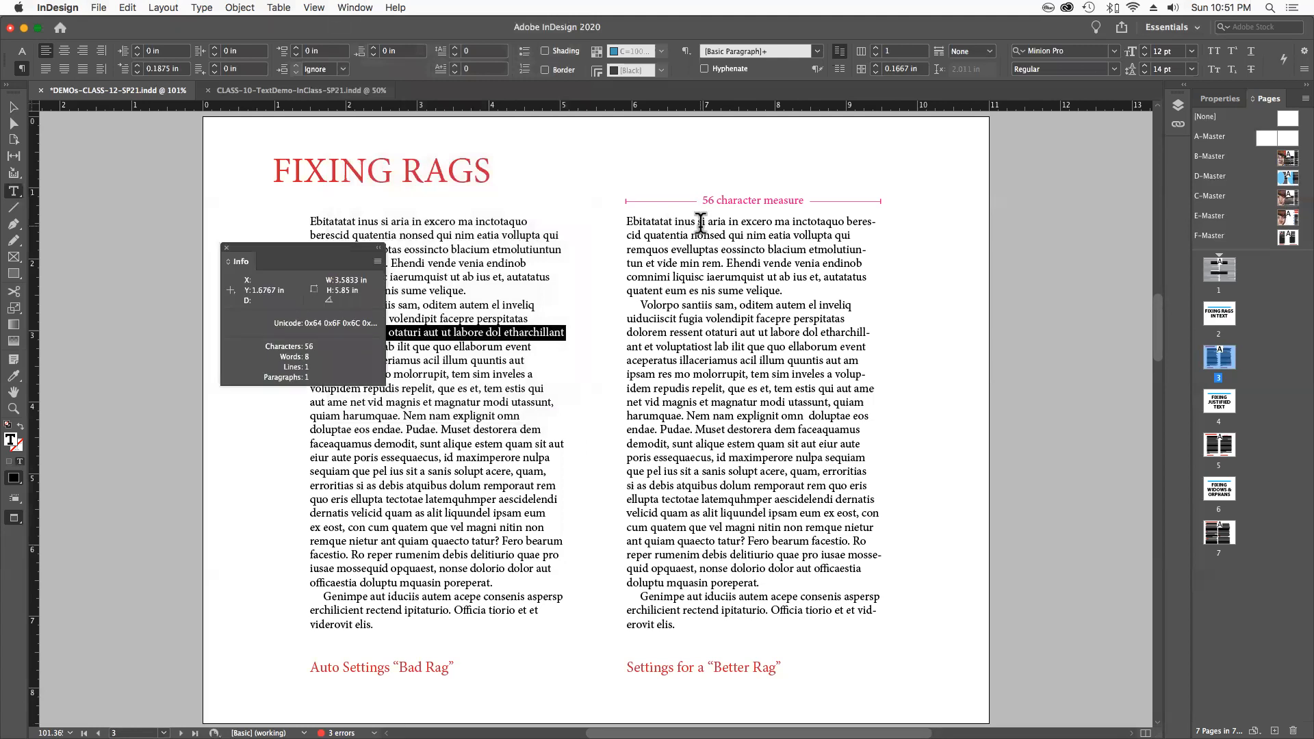
{"action": "left_click_drag", "start_coordinate": [302, 261], "coordinate": [209, 196]}
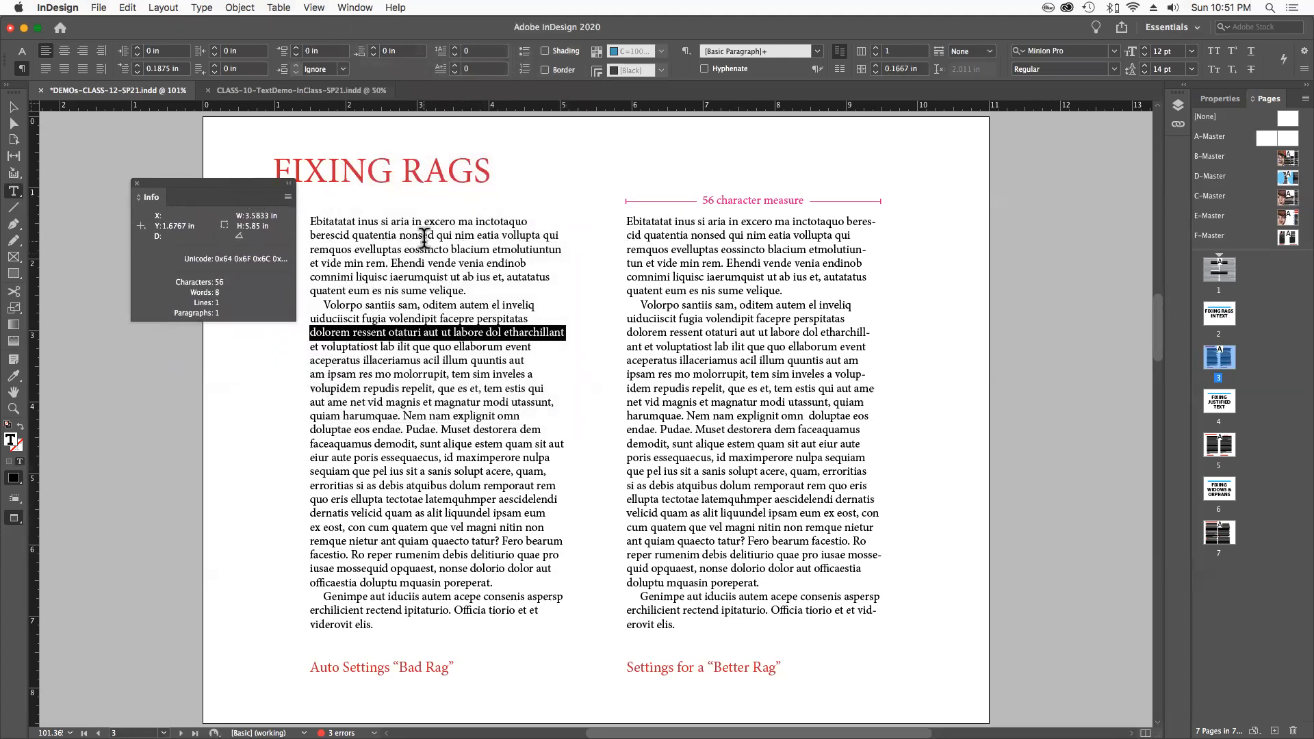
{"action": "mouse_move", "coordinate": [212, 319]}
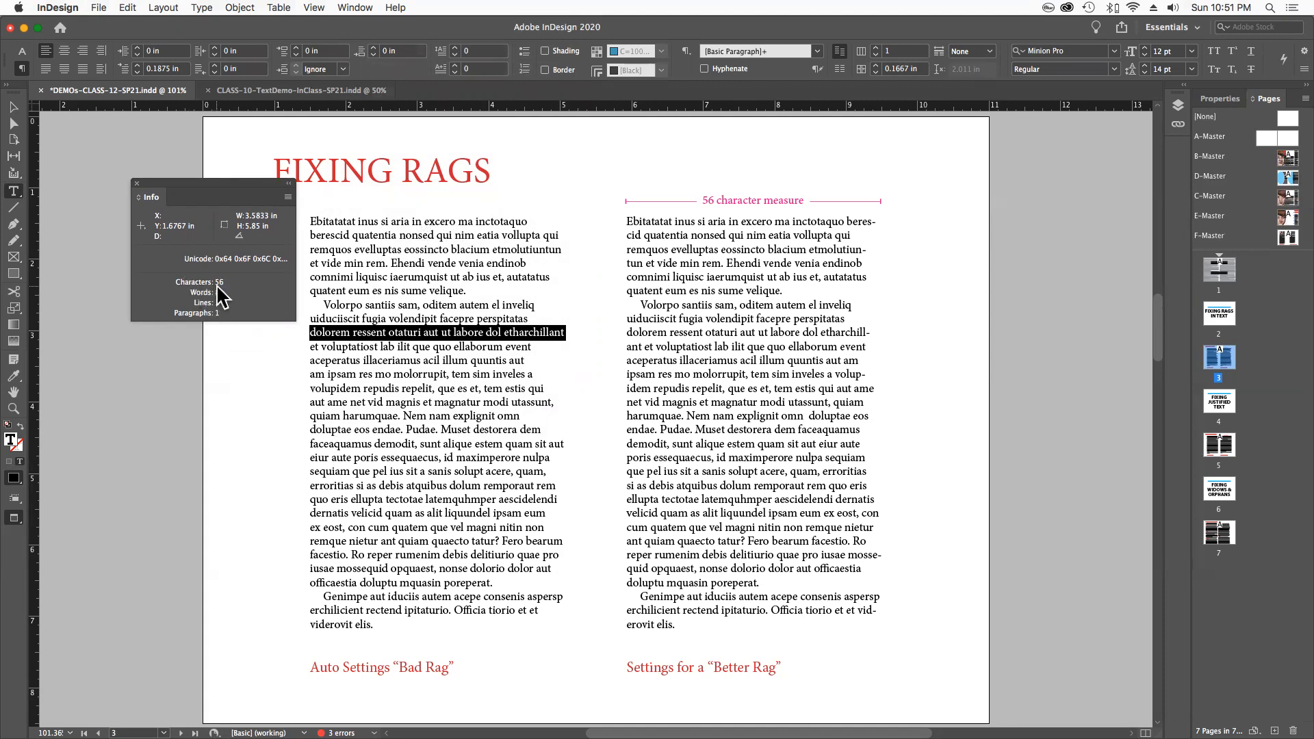
{"action": "mouse_move", "coordinate": [224, 299]}
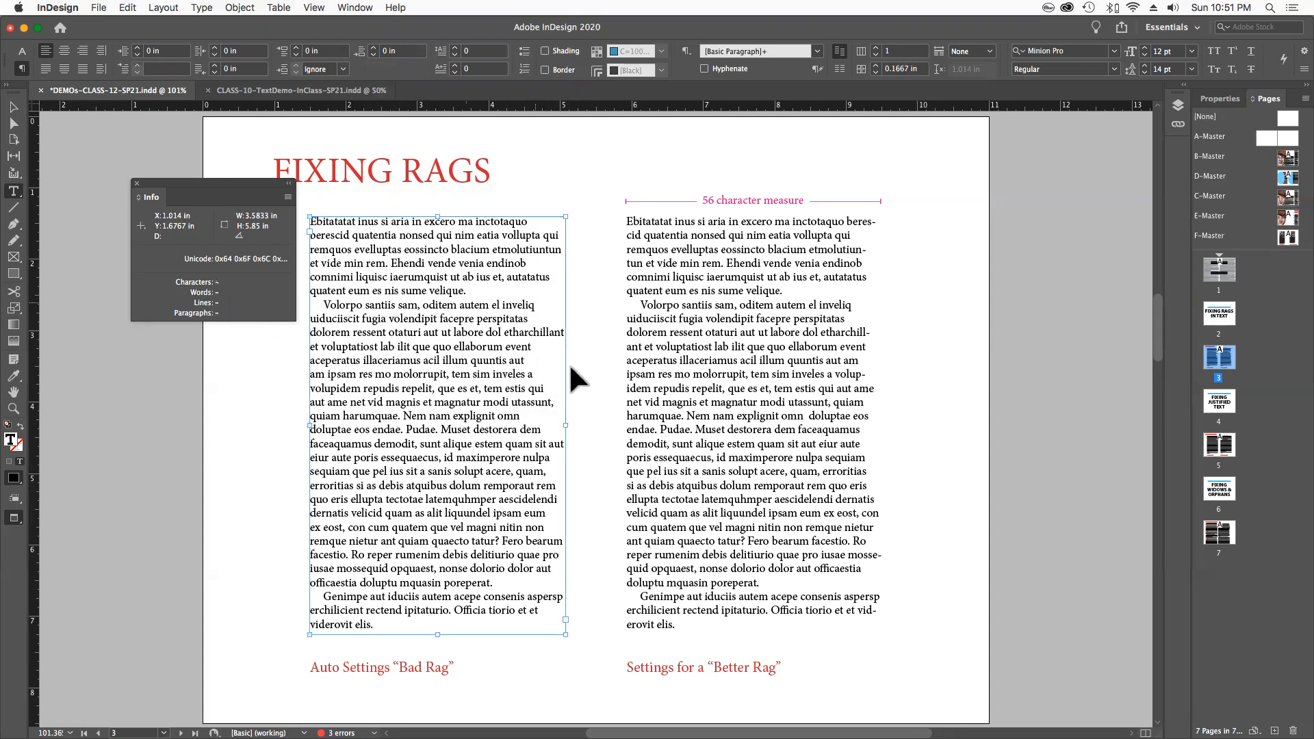
{"action": "left_click_drag", "start_coordinate": [565, 425], "coordinate": [587, 425]}
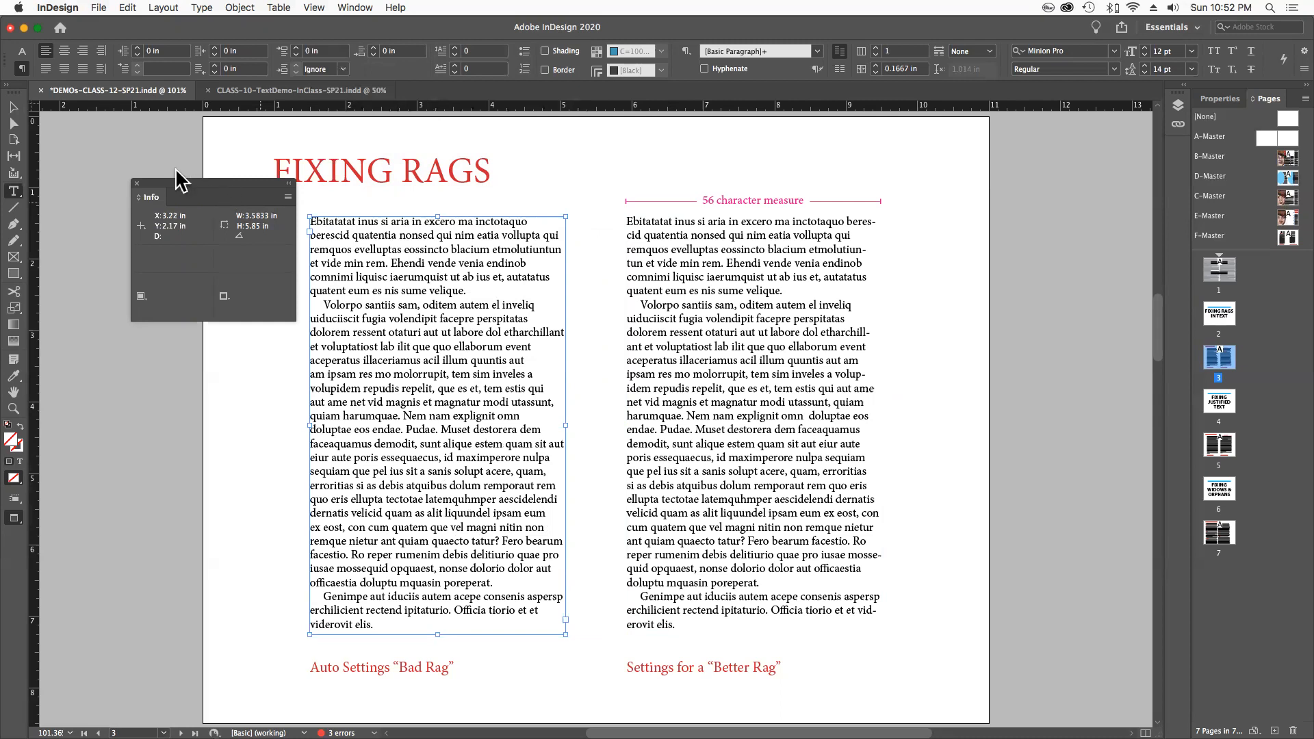
{"action": "left_click_drag", "start_coordinate": [183, 178], "coordinate": [186, 157]}
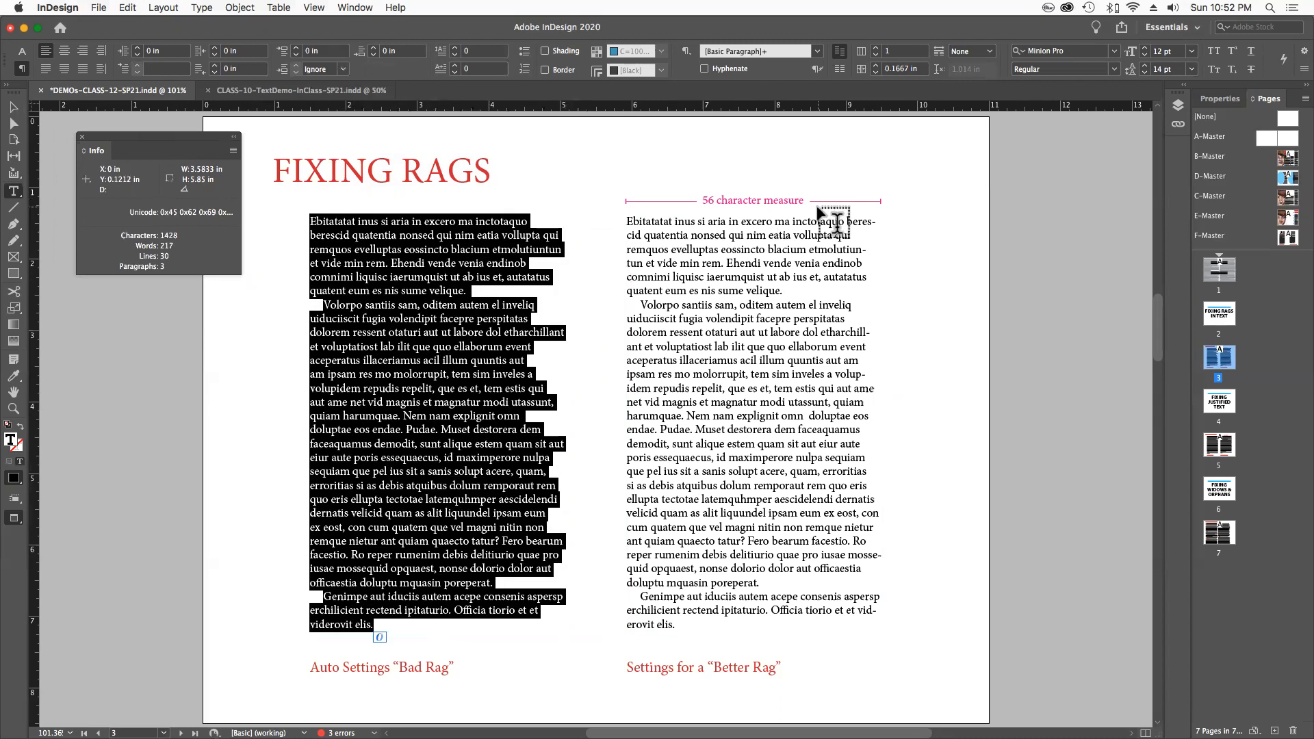
Step: Turn on Hyphenate in the Paragraph panel for the left column's text
{"action": "left_click", "coordinate": [354, 8]}
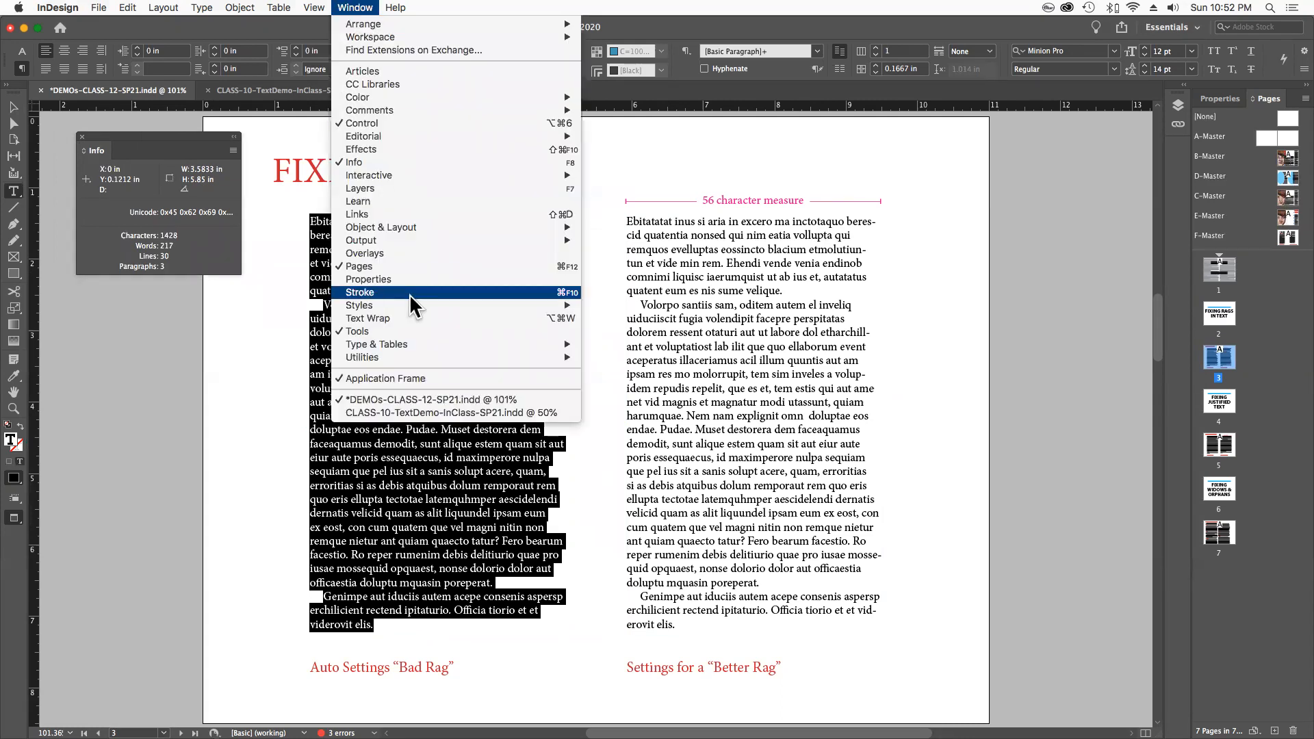
{"action": "mouse_move", "coordinate": [398, 327]}
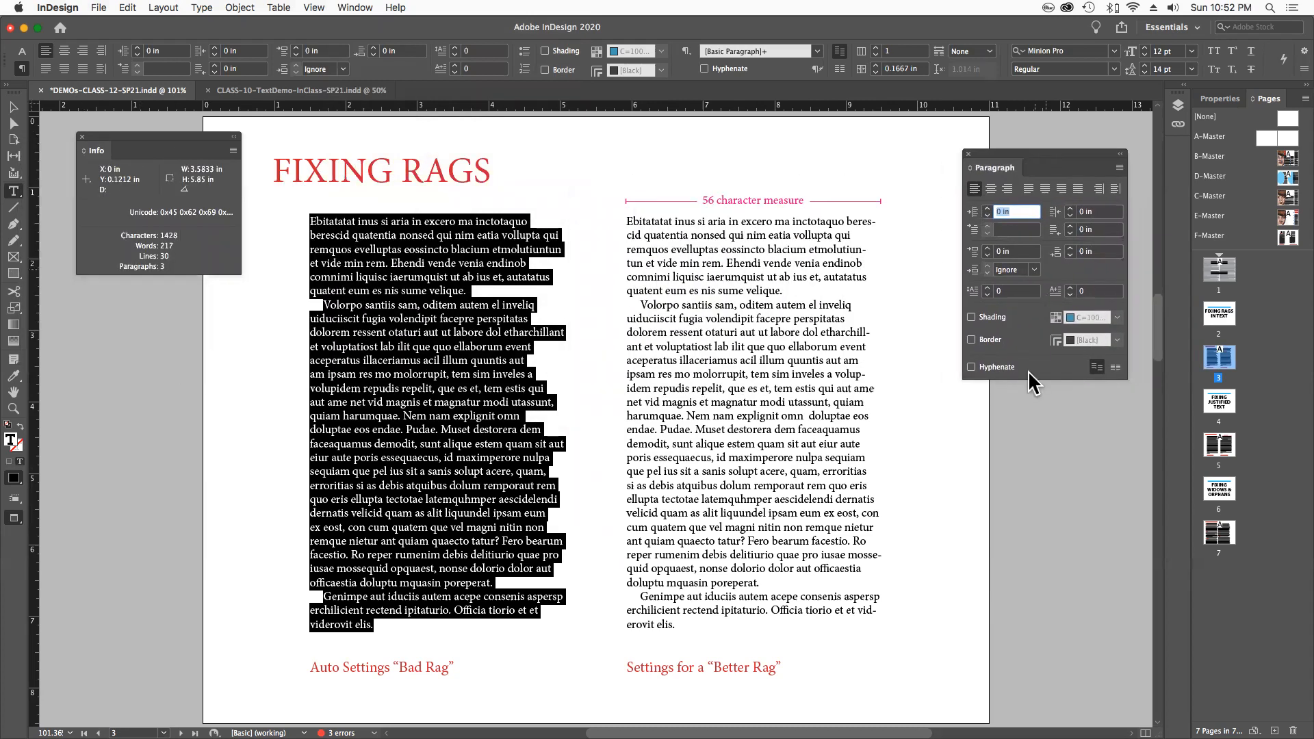
{"action": "mouse_move", "coordinate": [979, 387]}
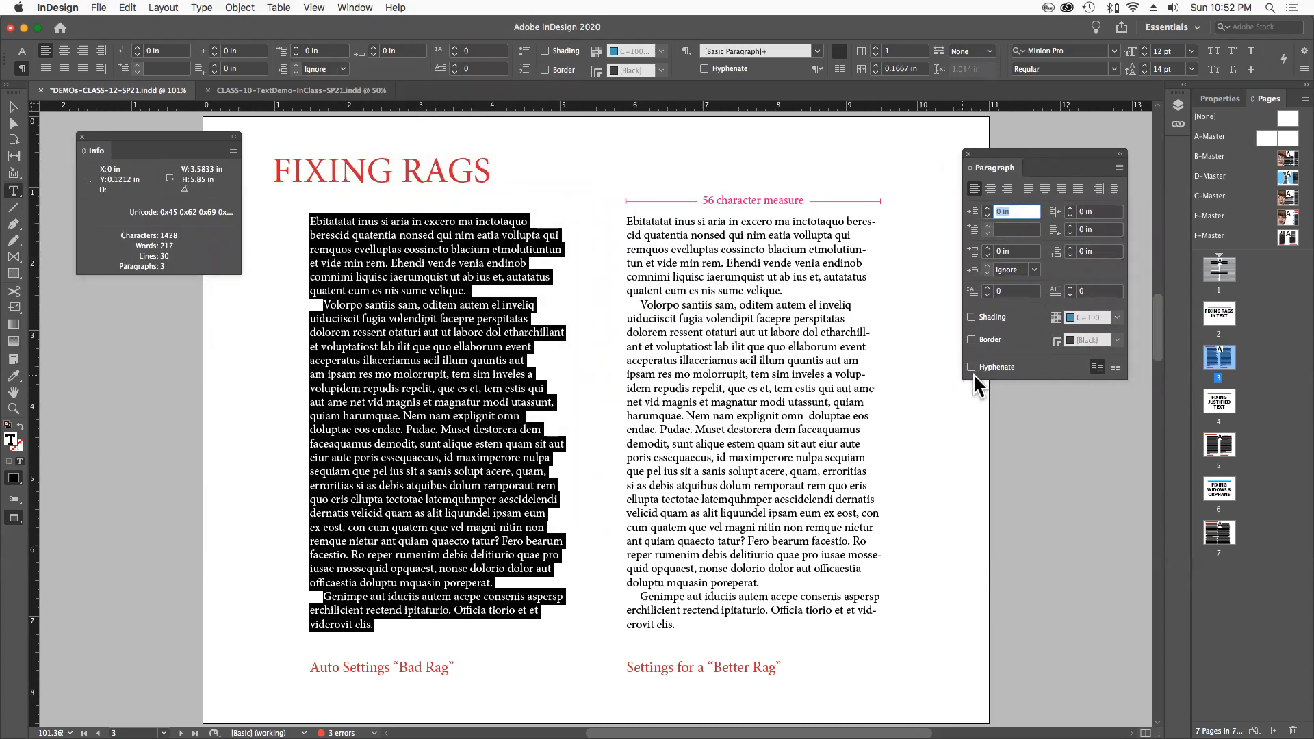
{"action": "mouse_move", "coordinate": [978, 372]}
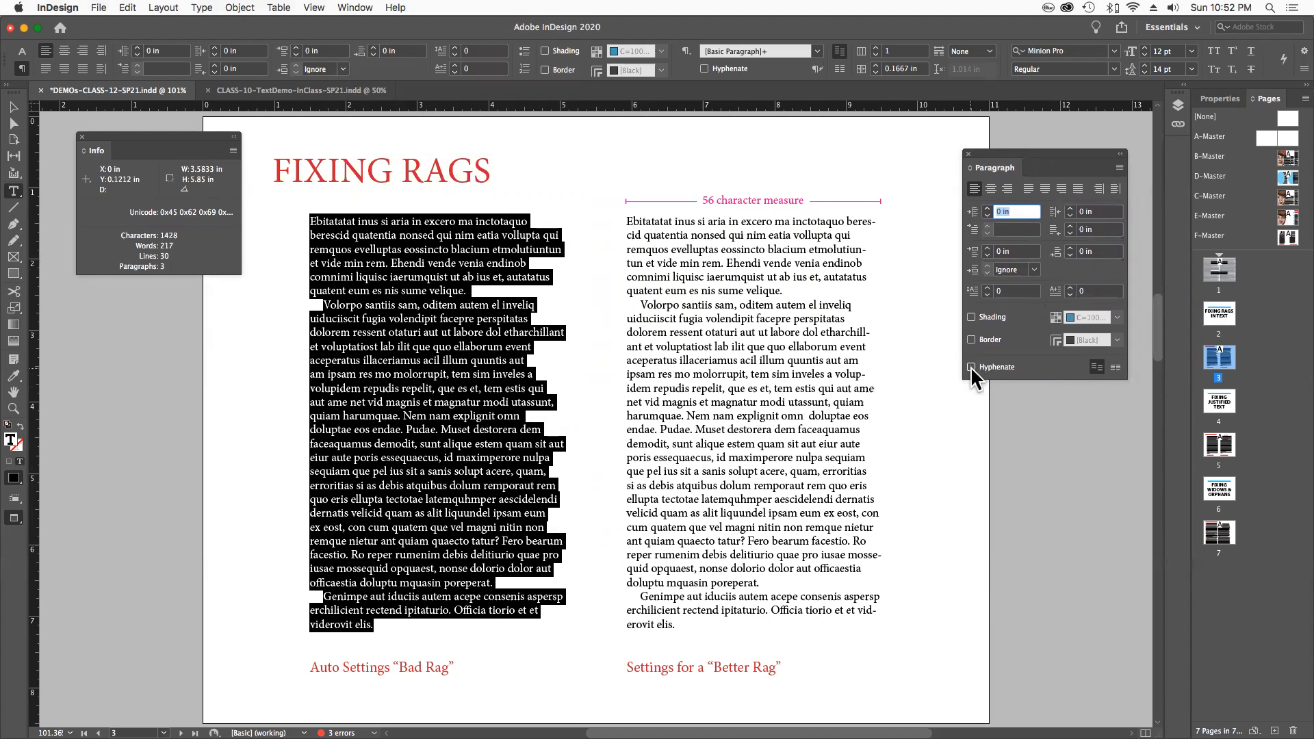
{"action": "left_click", "coordinate": [972, 367]}
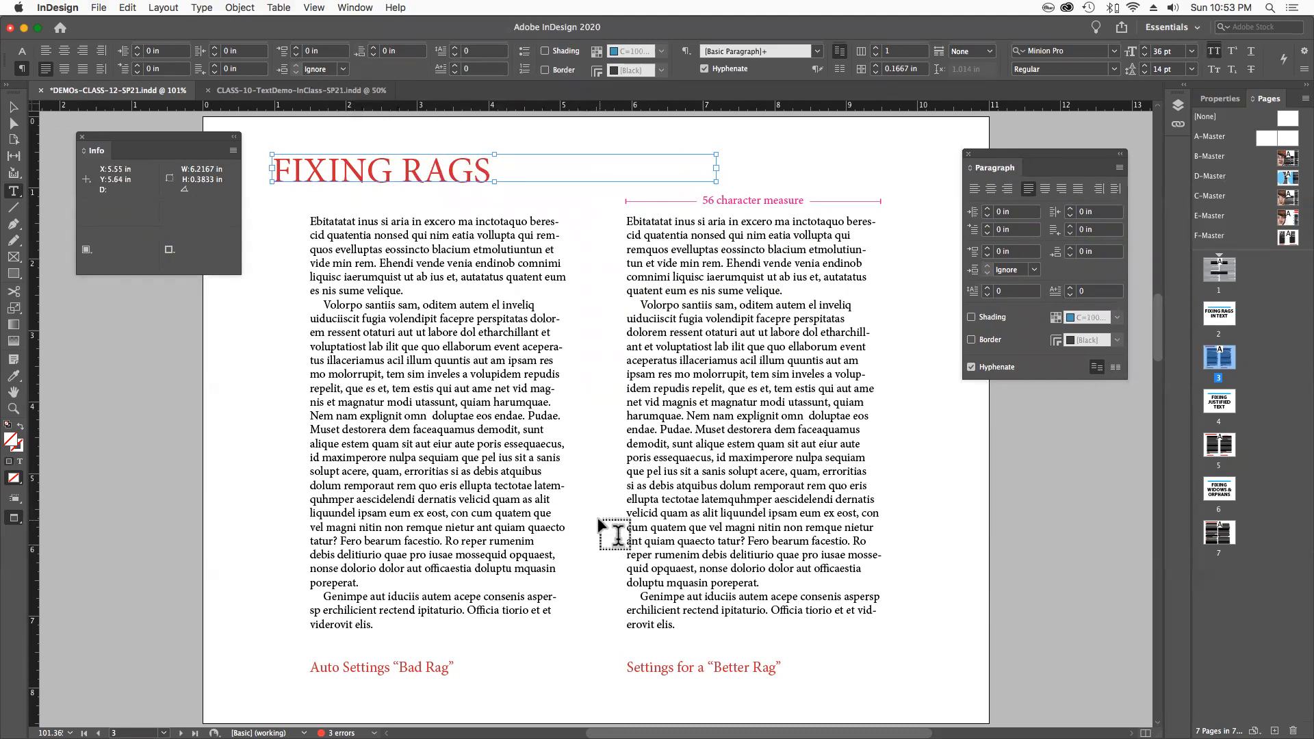
{"action": "mouse_move", "coordinate": [470, 366]}
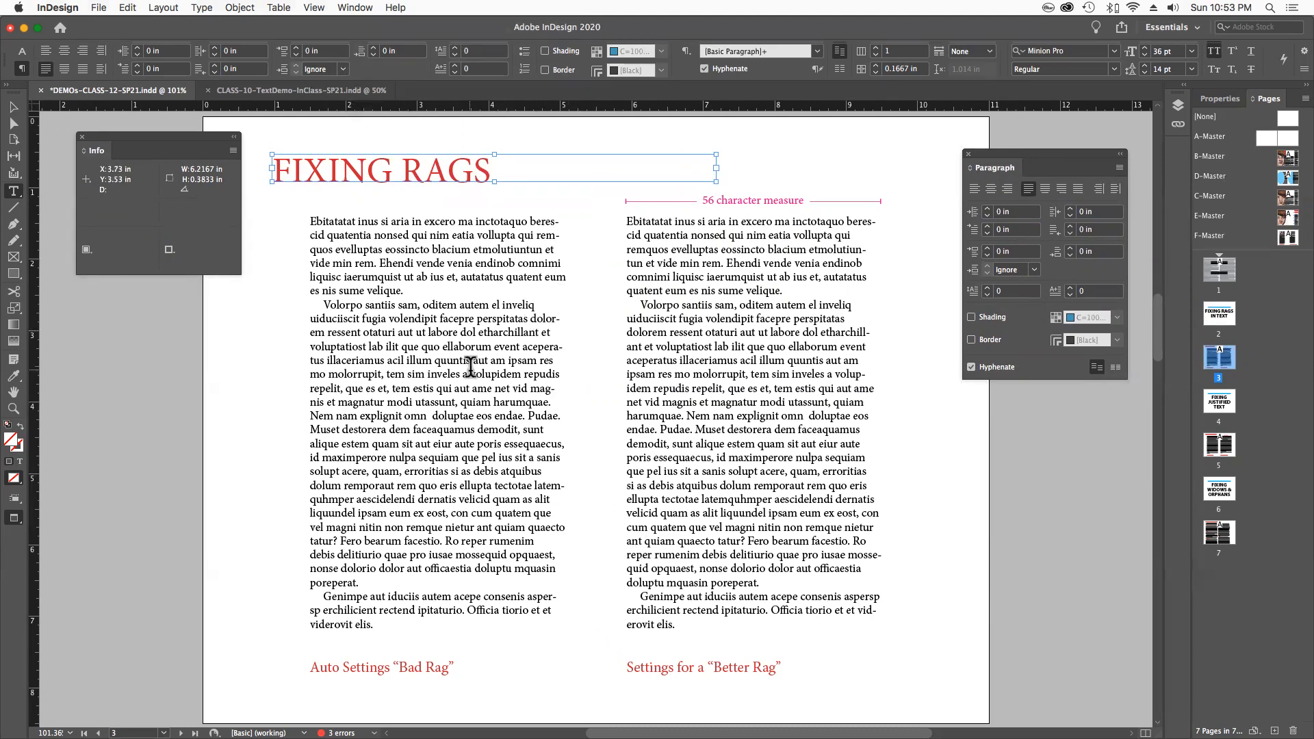
{"action": "mouse_move", "coordinate": [503, 550]}
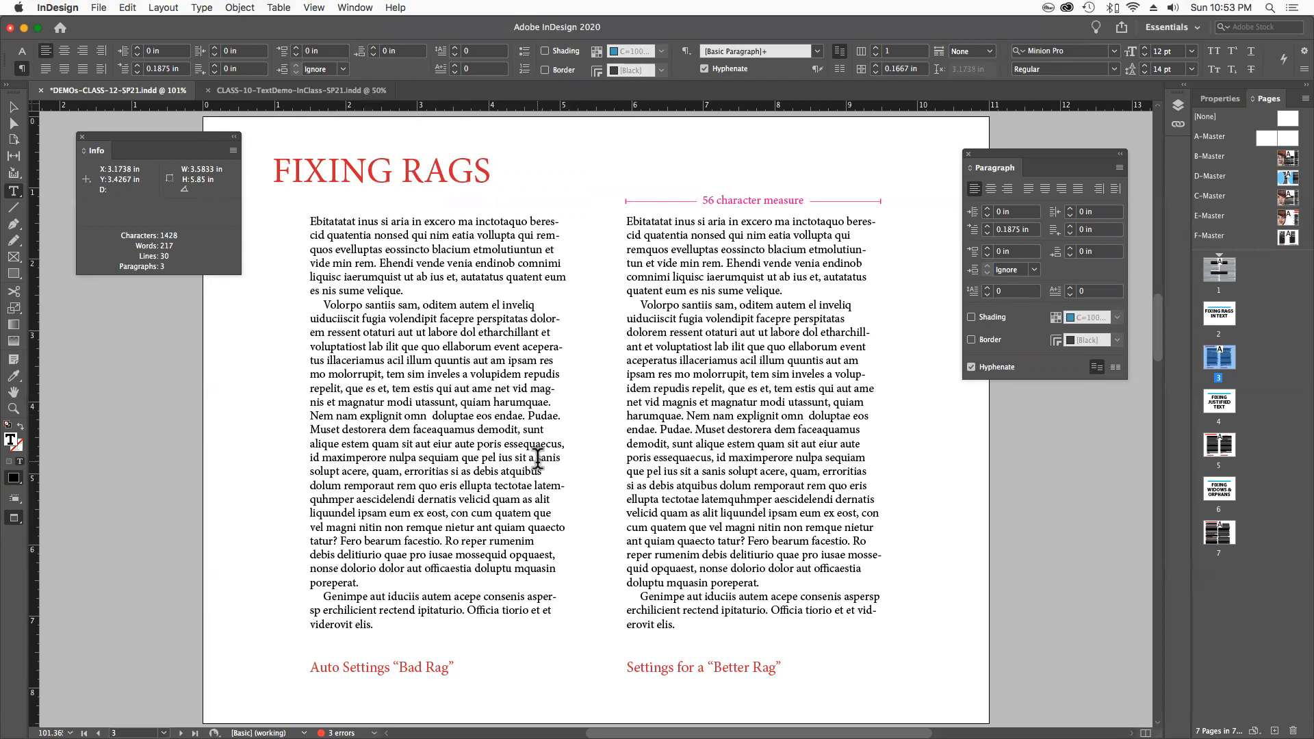
{"action": "mouse_move", "coordinate": [1002, 418]}
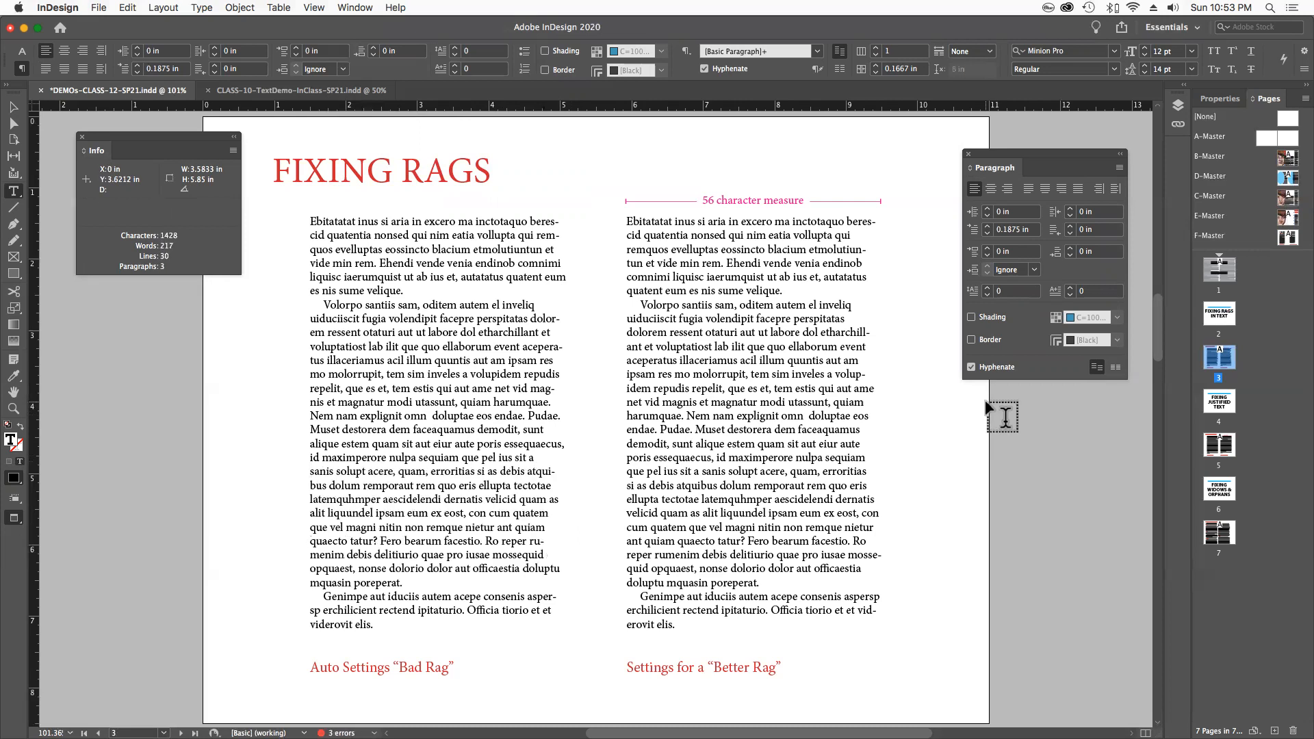
Step: Place the cursor before 'sanis' and remove the trial right indent, restoring hyphenated breaks
{"action": "left_click", "coordinate": [312, 471]}
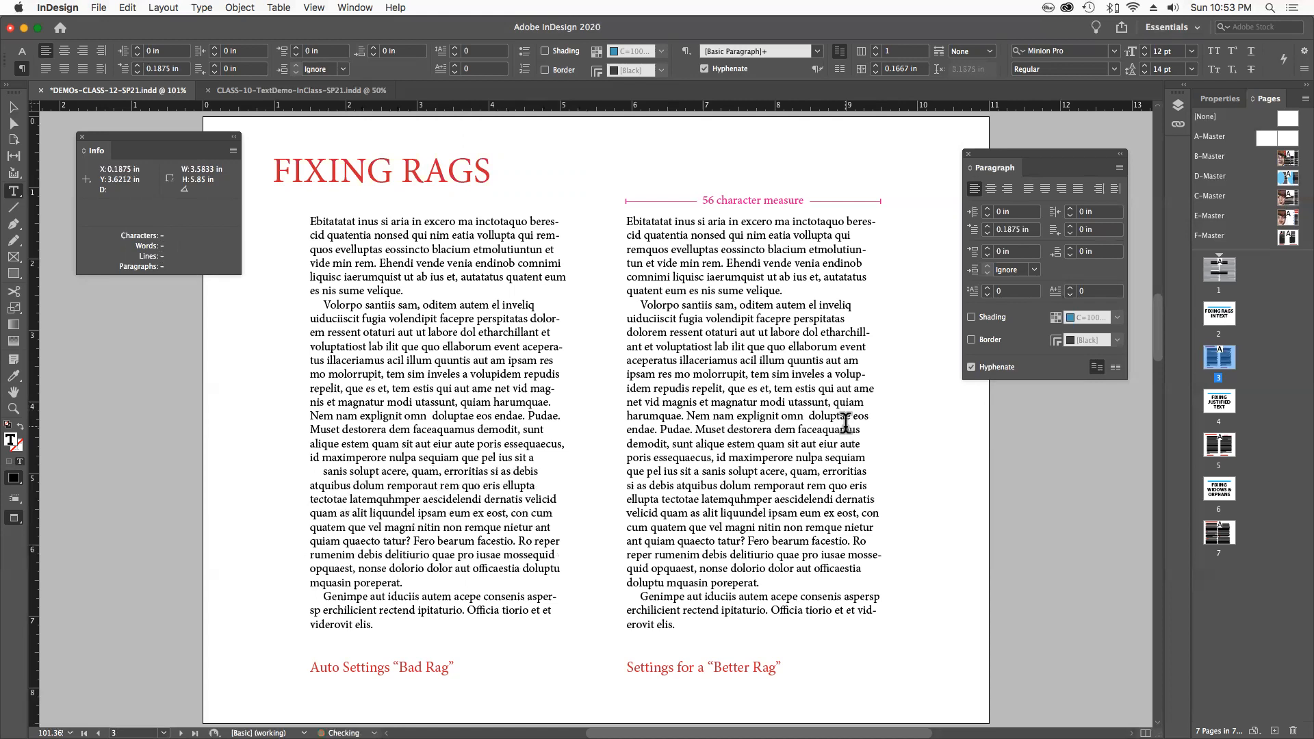
{"action": "left_click", "coordinate": [325, 472]}
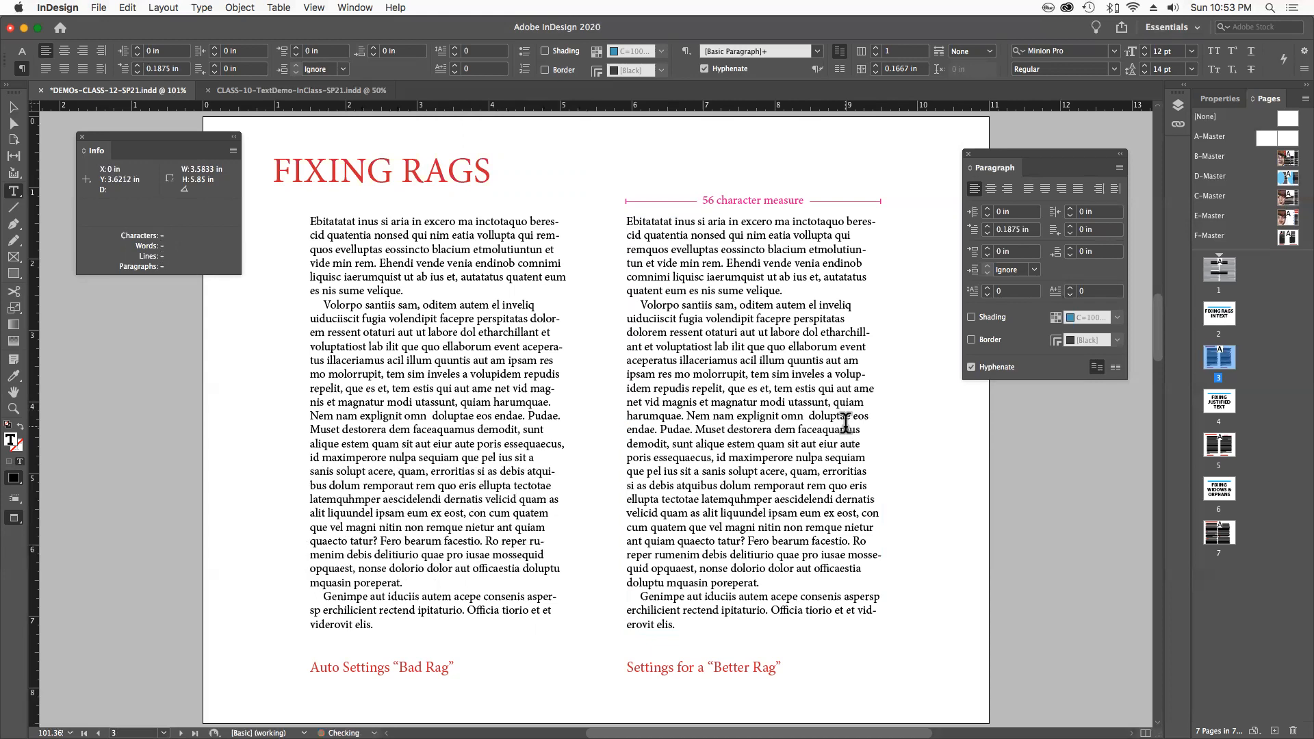
{"action": "left_click", "coordinate": [842, 422]}
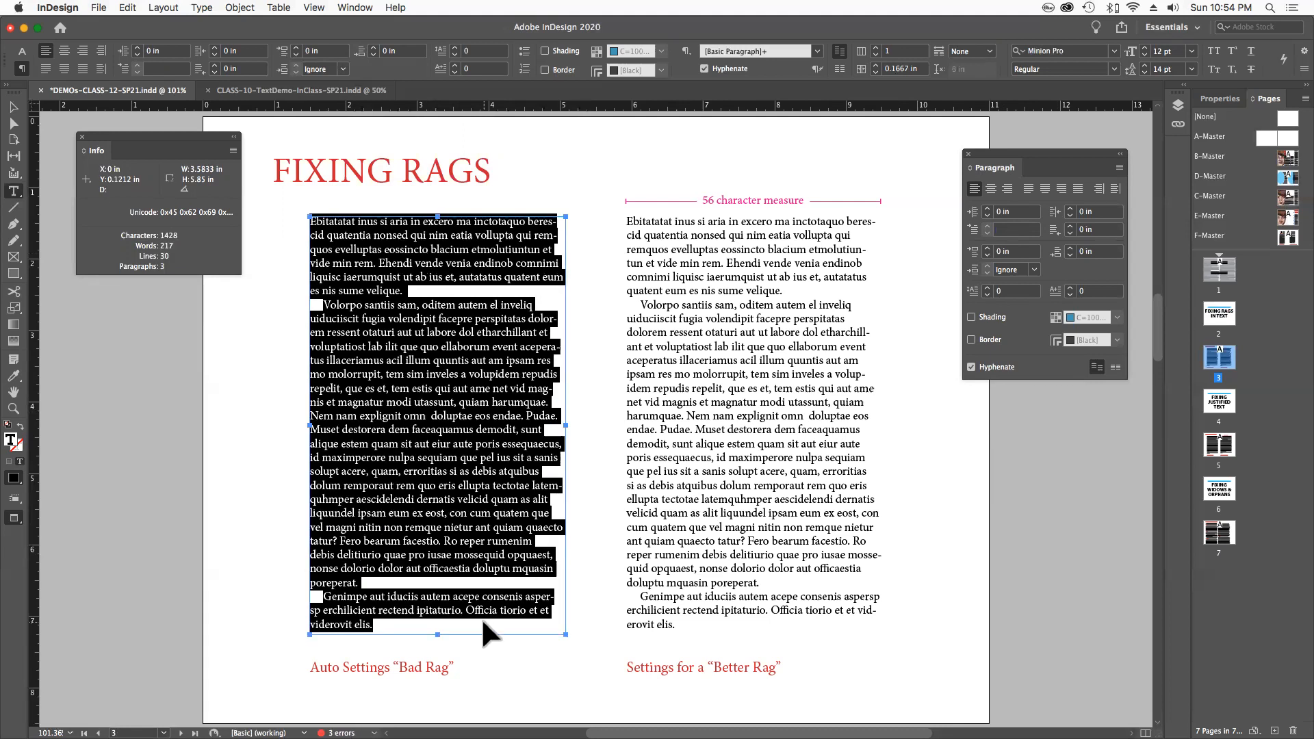
{"action": "mouse_move", "coordinate": [503, 616]}
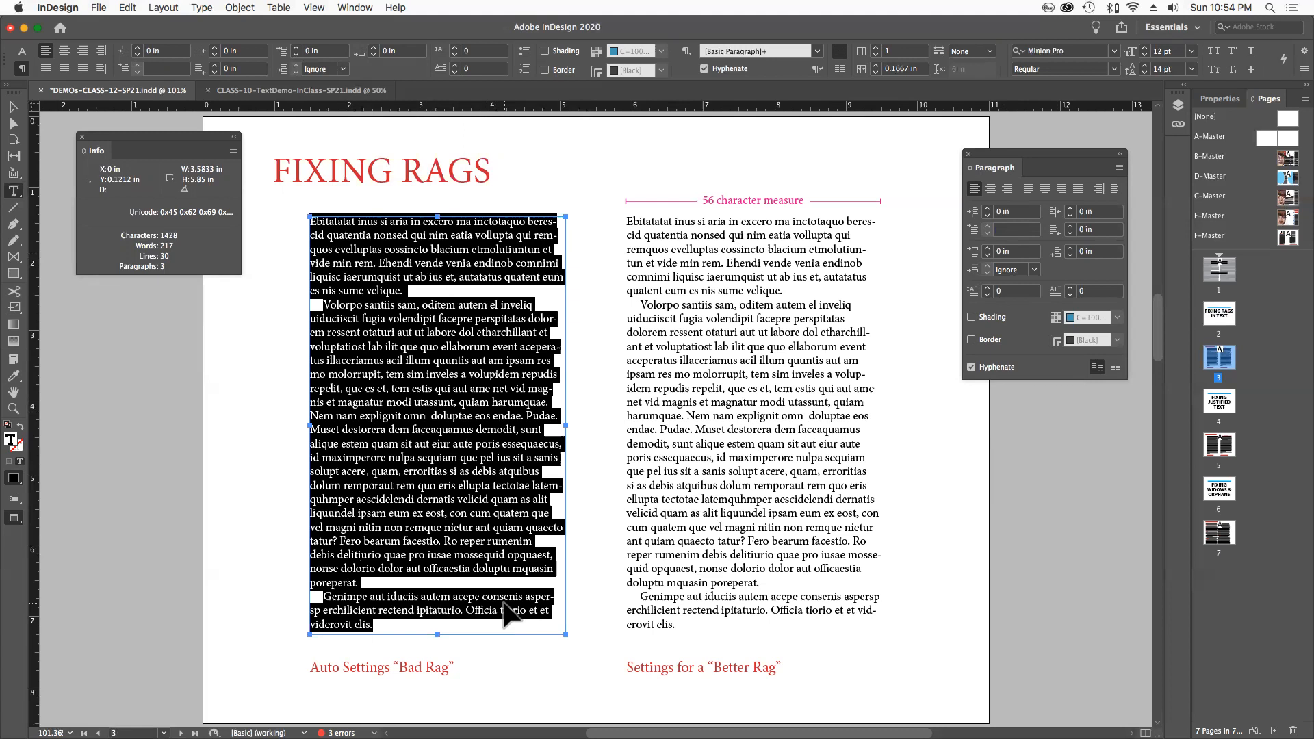